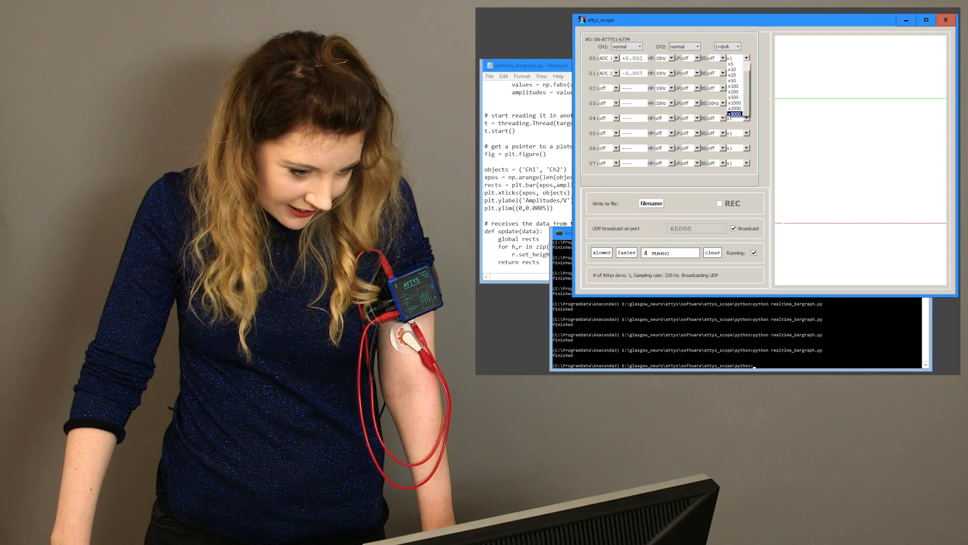
Set channels 00 and 01 to gain x5000 and check their green and red EMG traces.
left_click(733, 118)
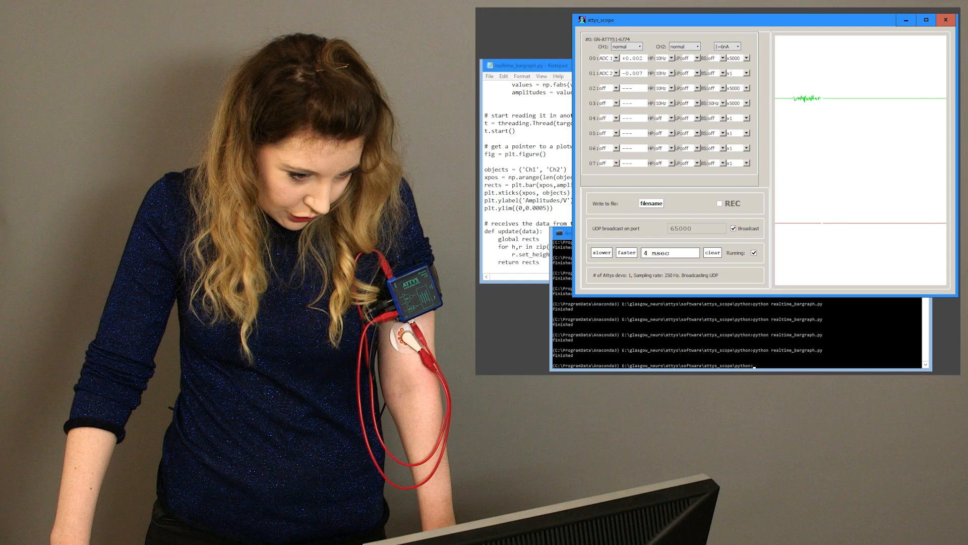
left_click(746, 72)
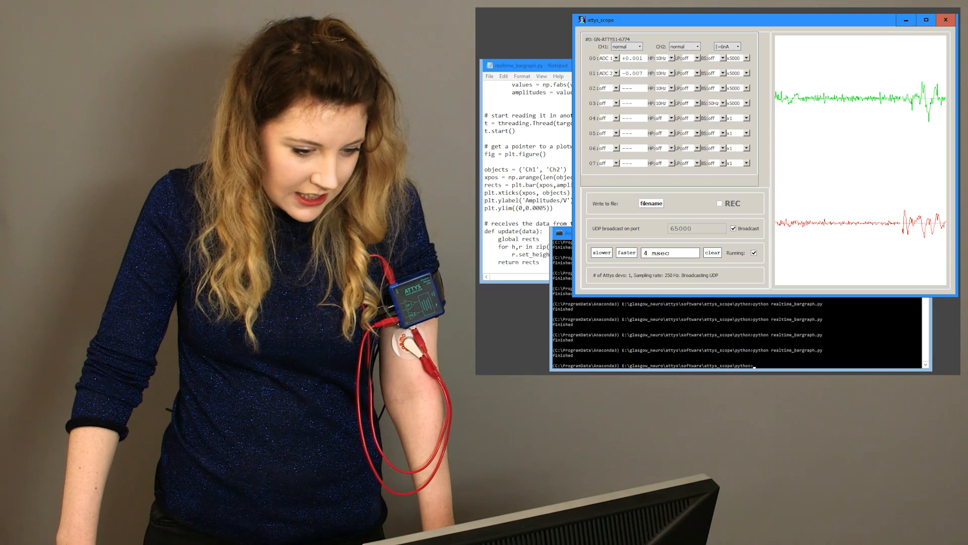
left_click(721, 72)
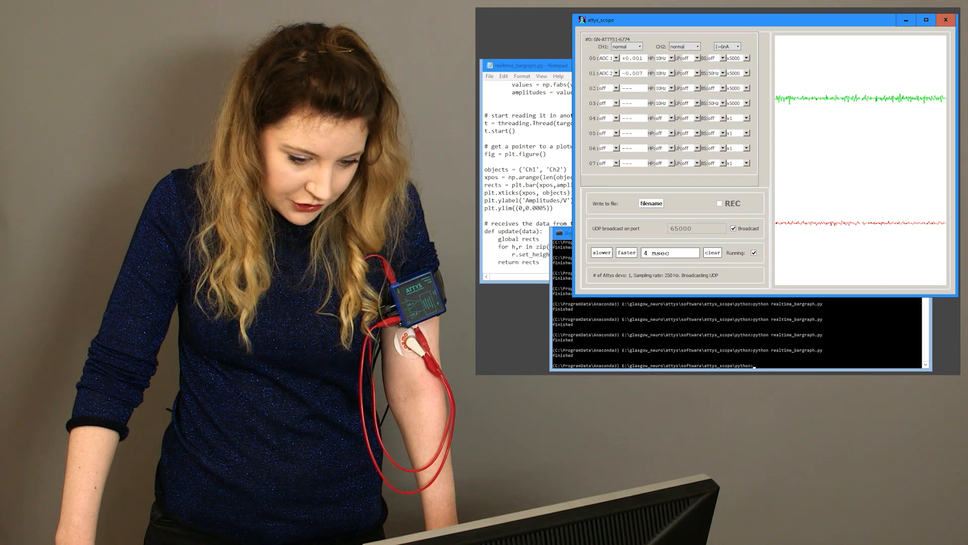
Route channel 02 to ADC 1, set channel 03's filter, and bring realtime_bargraph.py forward.
left_click(608, 87)
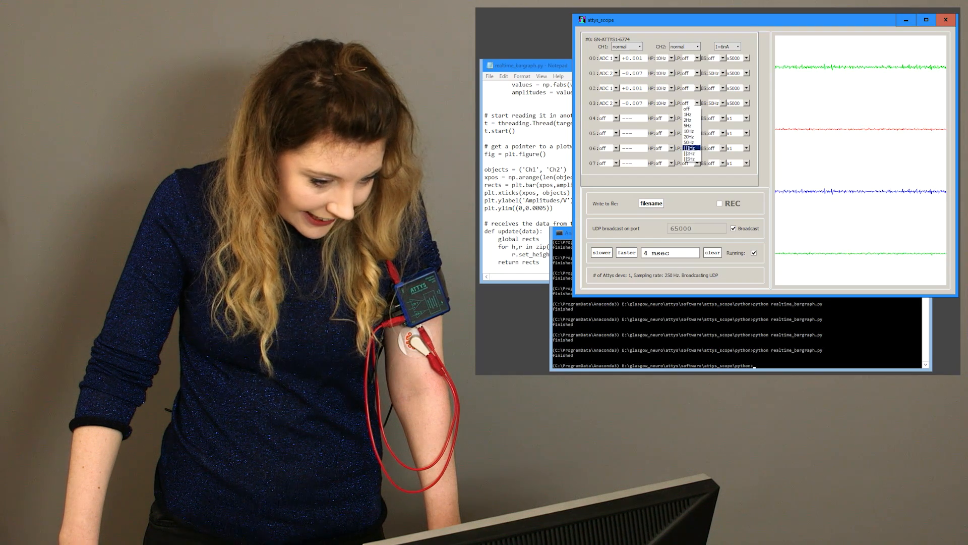
left_click(687, 146)
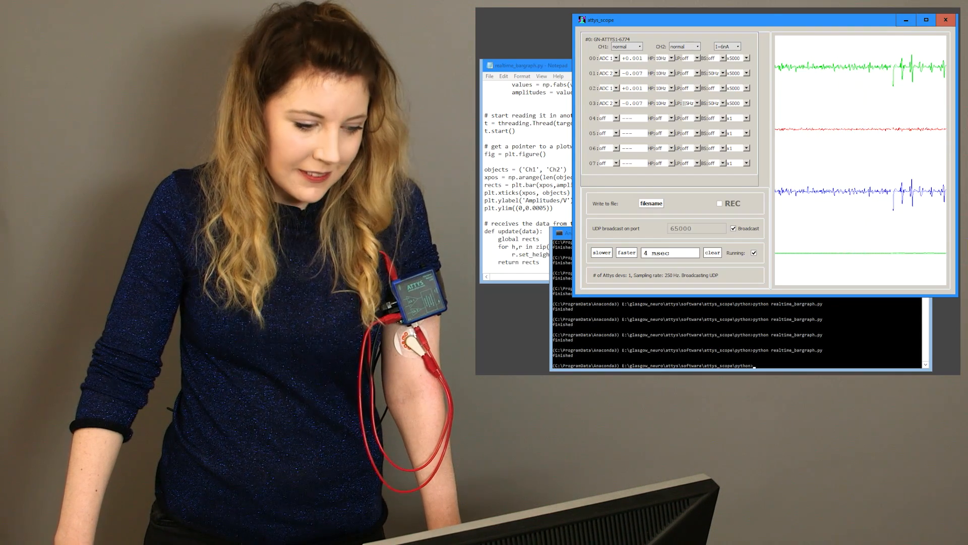
left_click(528, 65)
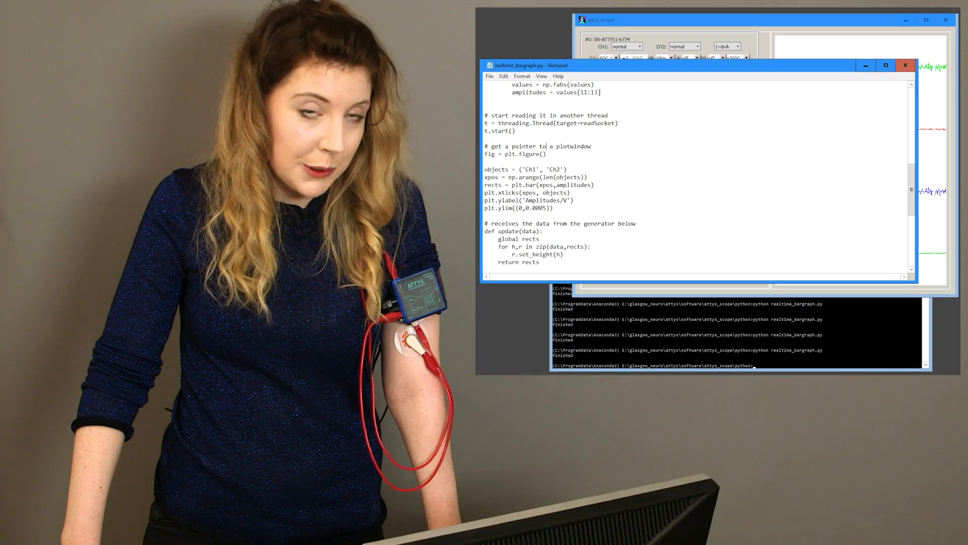